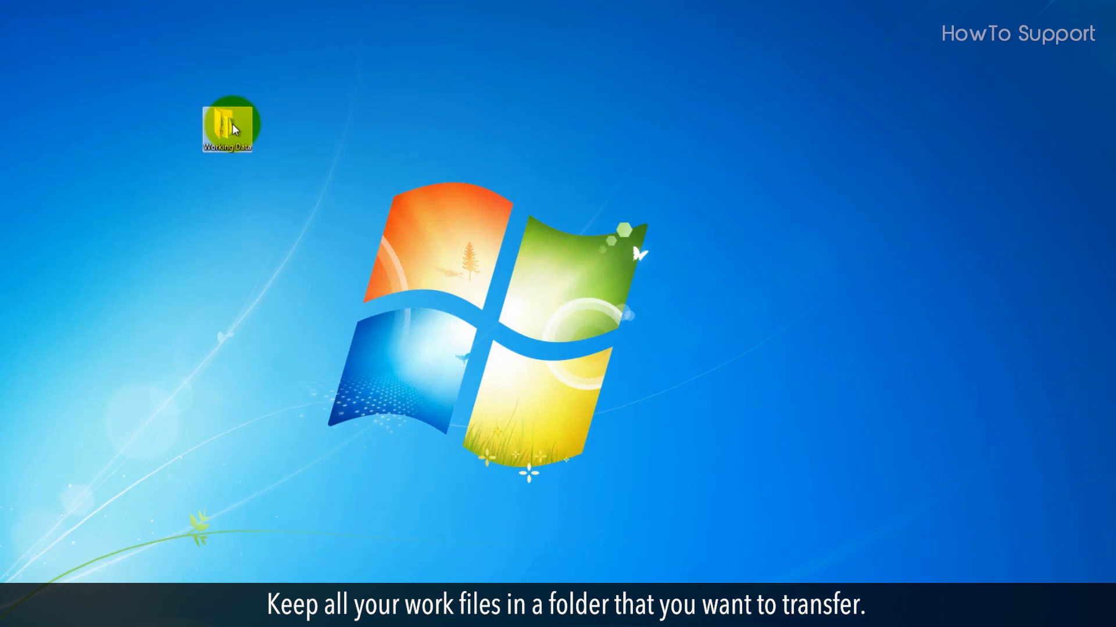
Step: Open the Working Data folder from the desktop in Windows Explorer
double_click(227, 124)
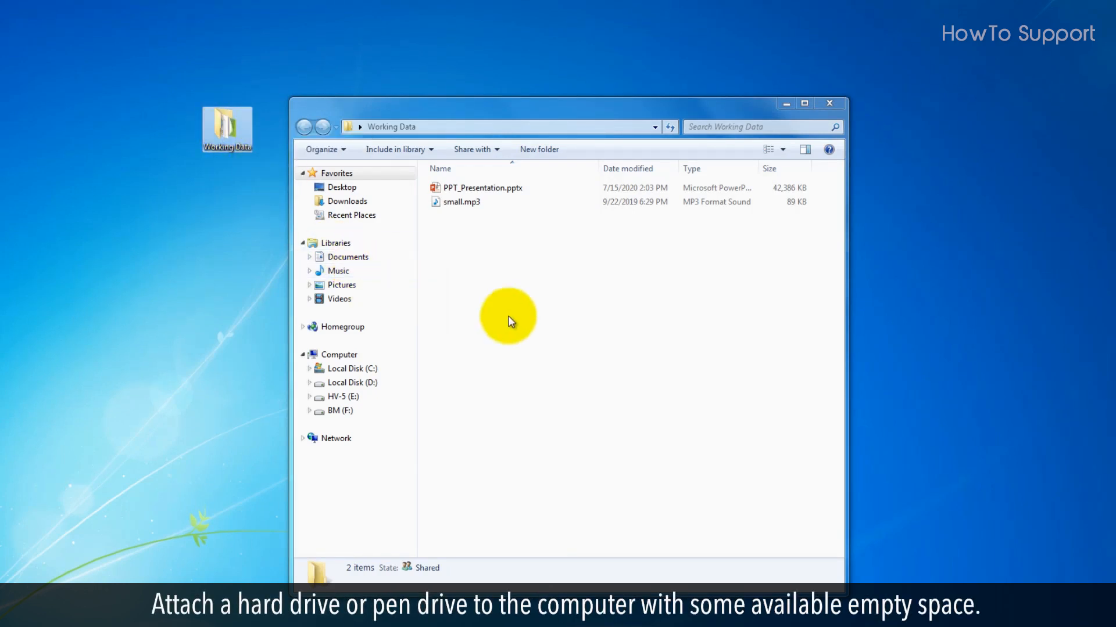
Step: Paste the Working Data folder onto the BM (F:) drive, verify its contents, and minimize Explorer
left_click(339, 410)
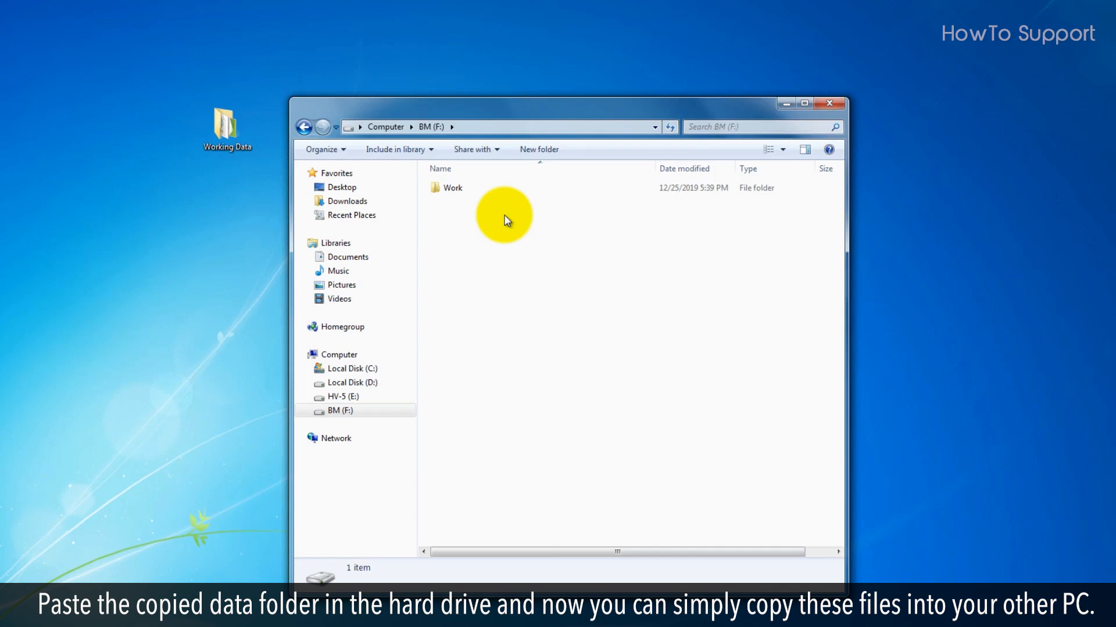
left_click(466, 201)
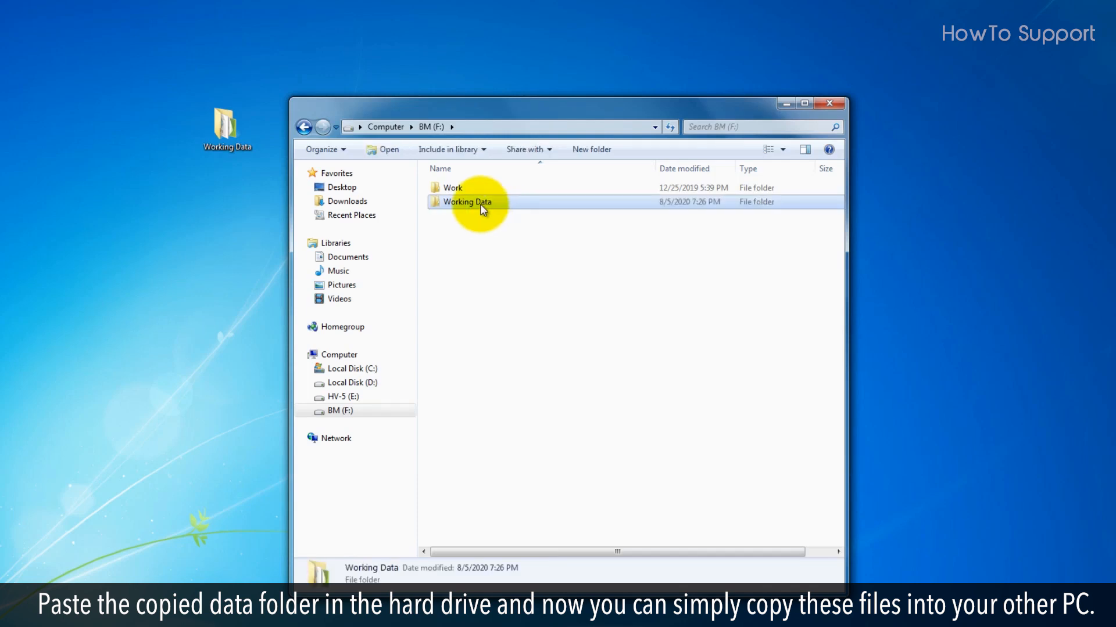
double_click(466, 203)
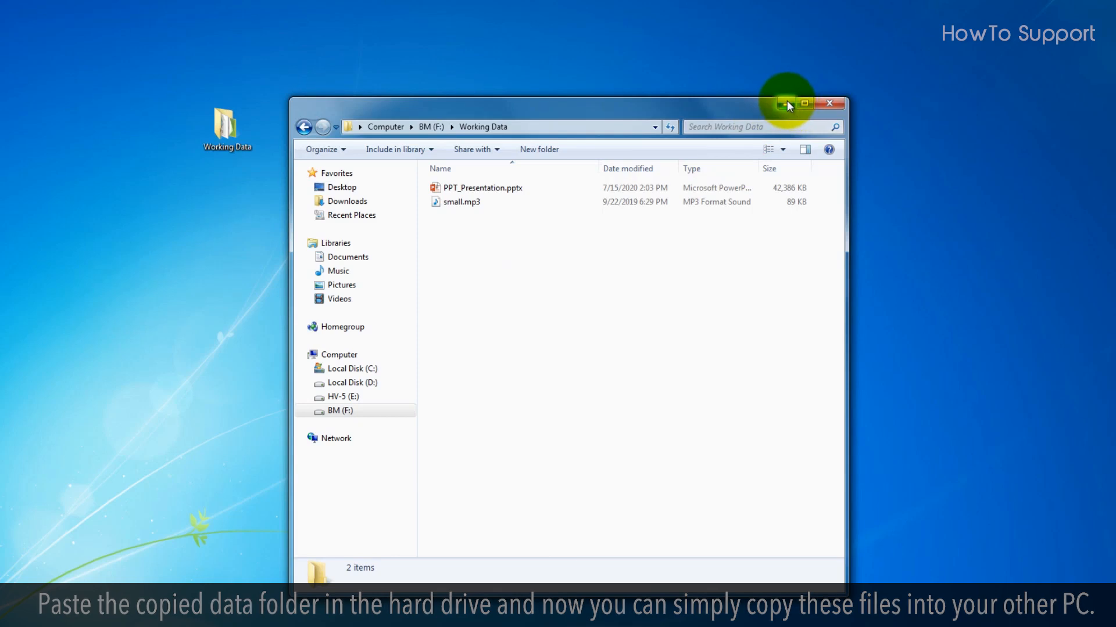
left_click(829, 104)
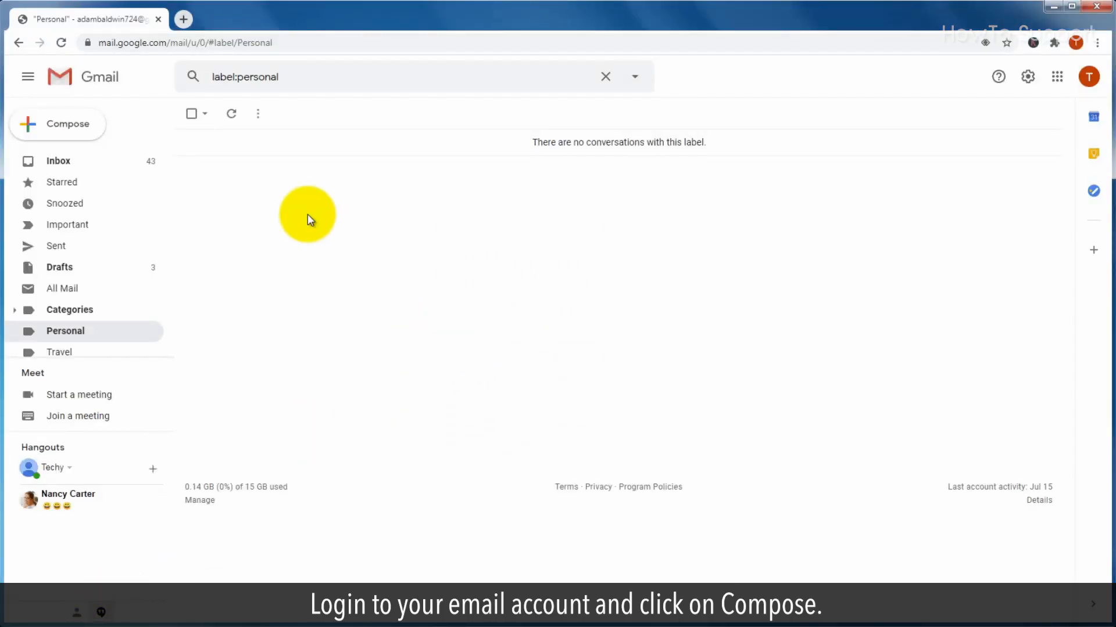
Step: Start a new Gmail message and attach PPT_Presentation.pptx and small.mp3 from the computer
left_click(58, 124)
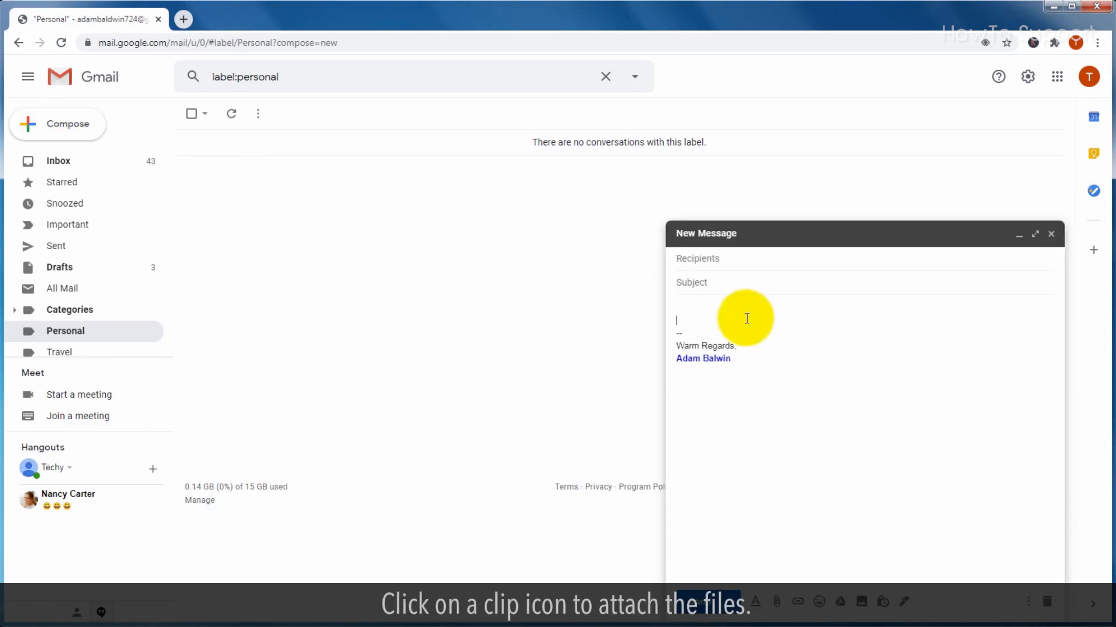
left_click(776, 602)
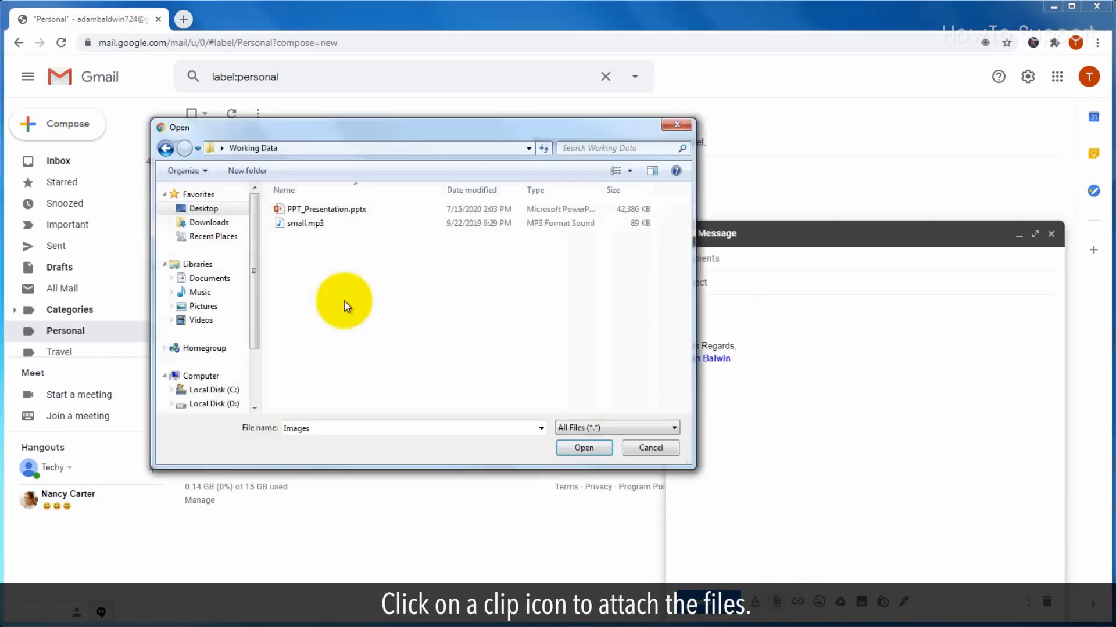
mouse_move(391, 294)
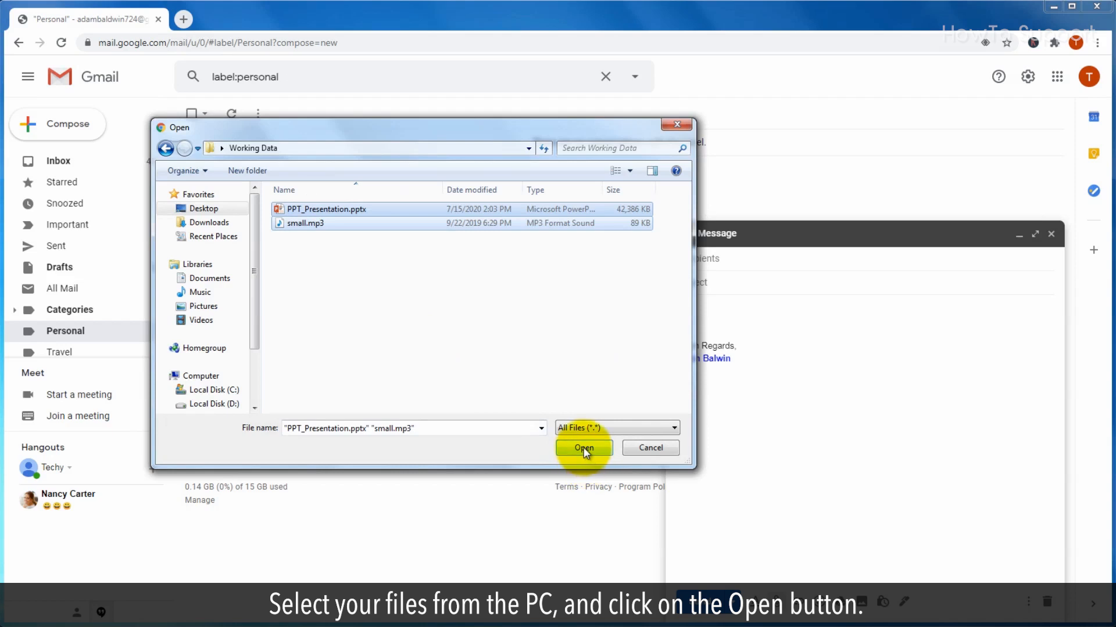
left_click(582, 447)
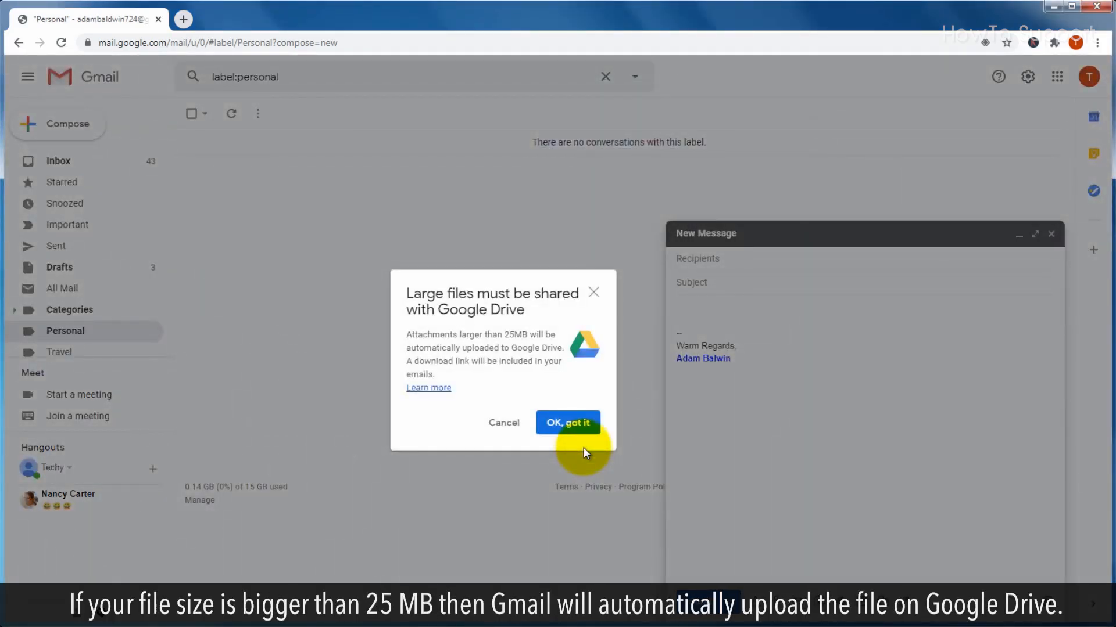
mouse_move(500, 311)
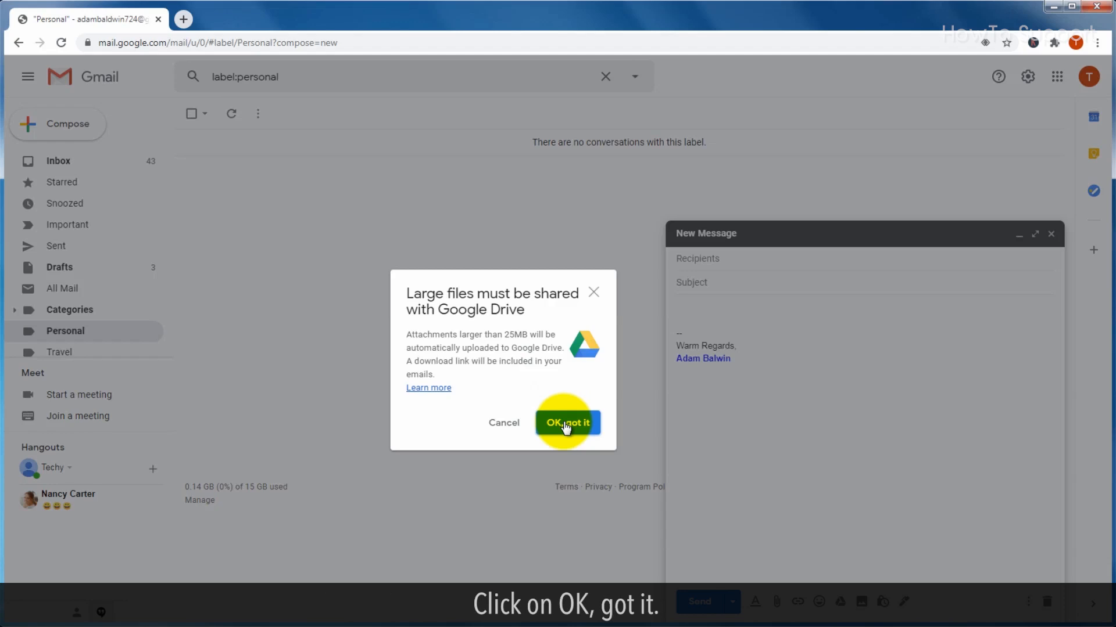
Step: Acknowledge the large-files Google Drive notice so both attachments finish uploading
left_click(567, 423)
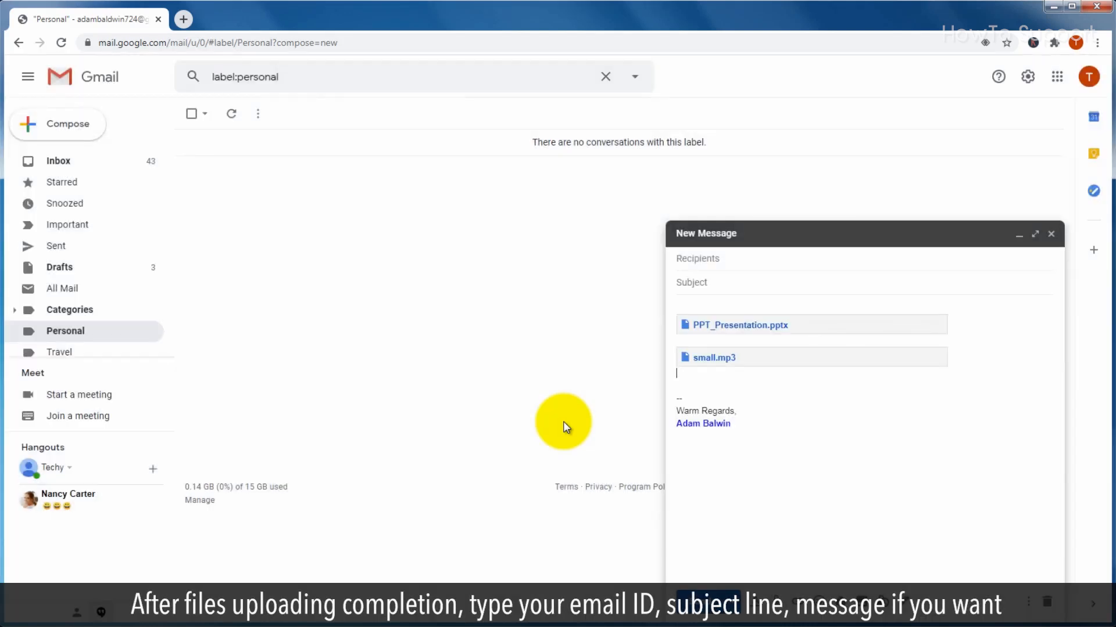
Step: Give the message the subject 'Working Data' and send it with both attachments
type("Working Data files")
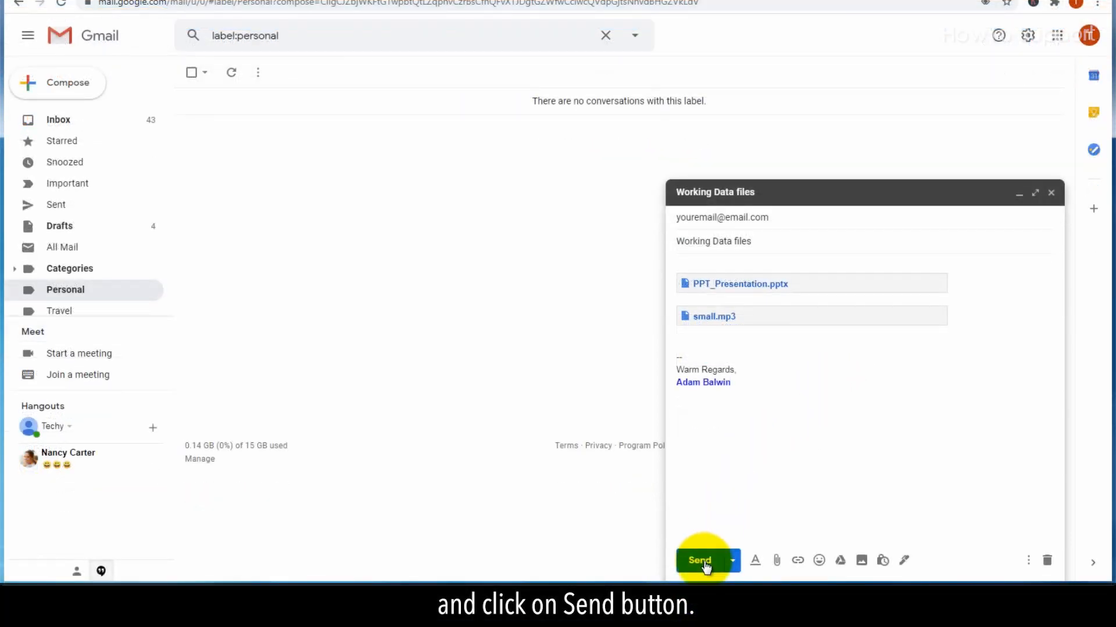
left_click(699, 560)
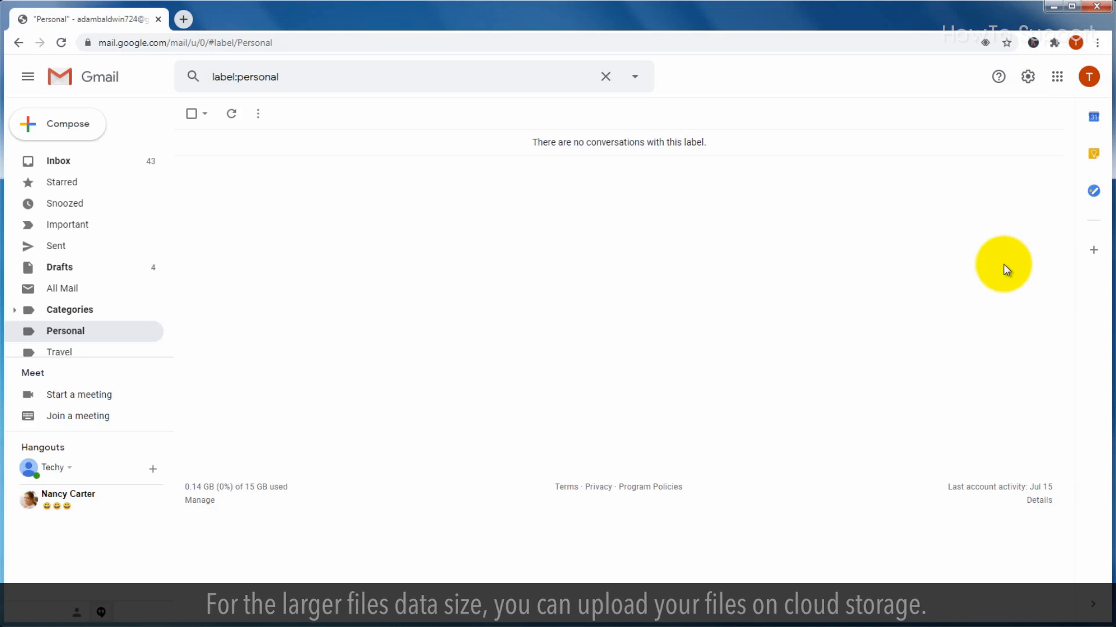
Step: Launch Google Drive from the Google apps grid
left_click(1057, 77)
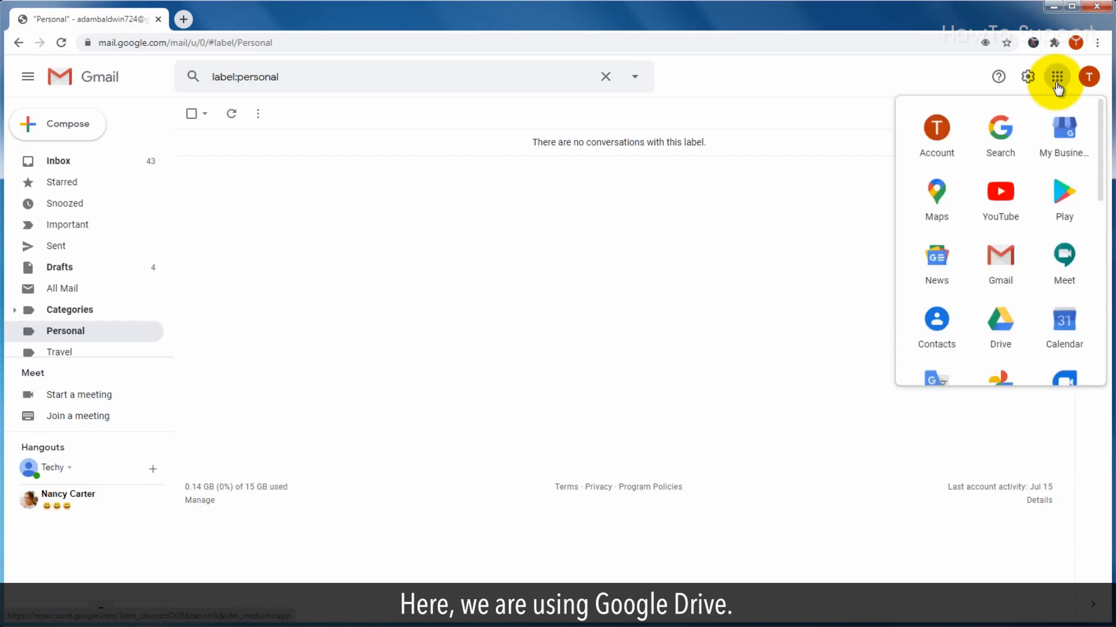
mouse_move(999, 316)
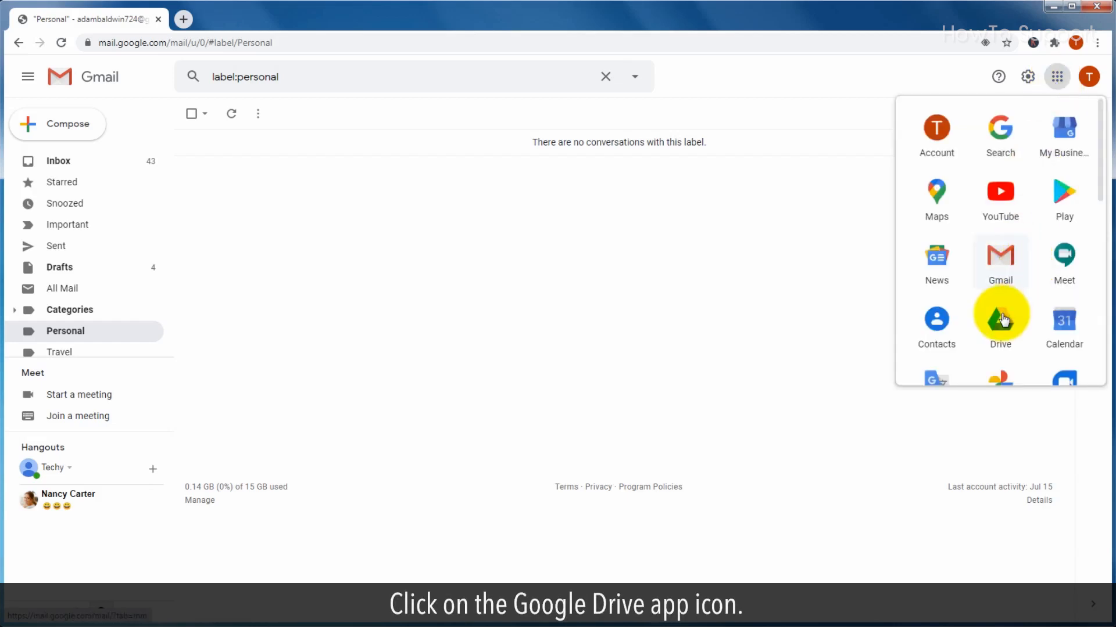
left_click(1000, 319)
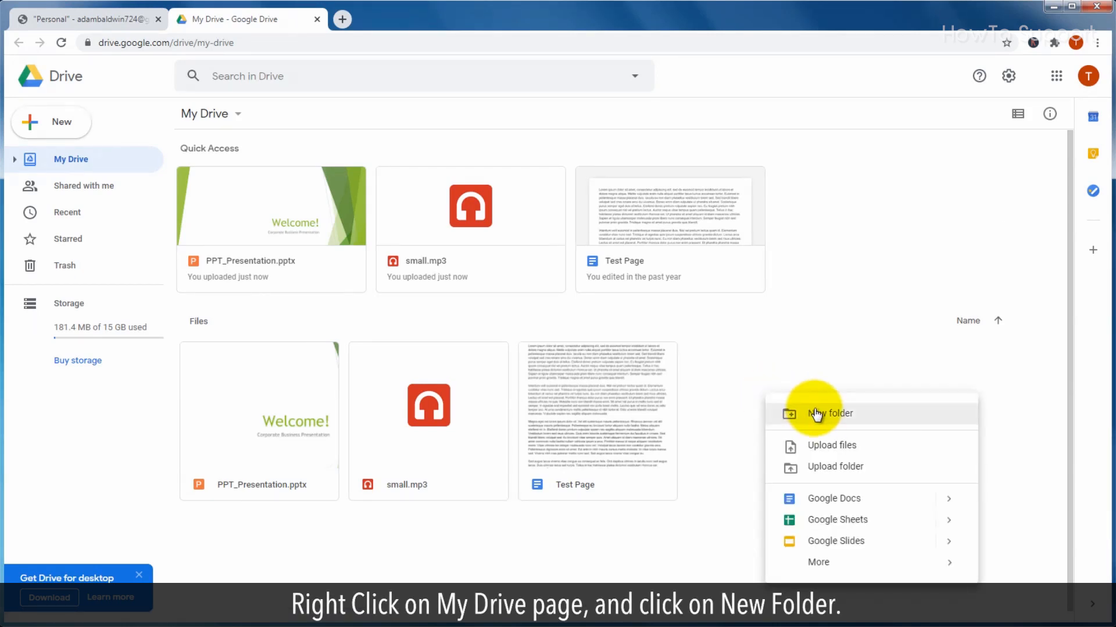
Step: Create a new Working Data folder in My Drive and open it
left_click(829, 413)
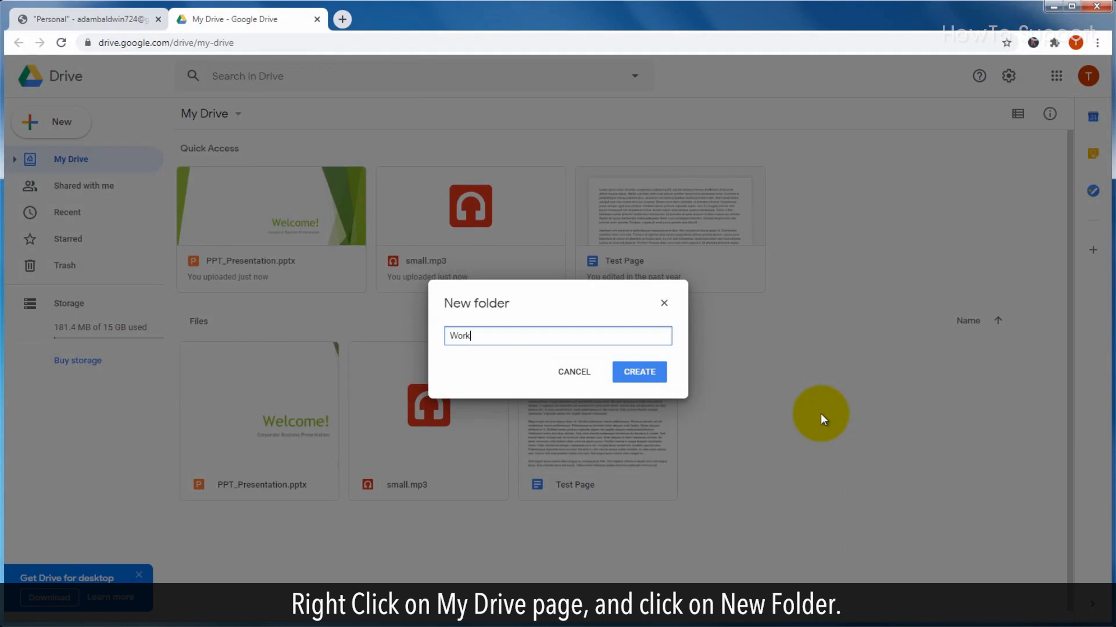
left_click(638, 371)
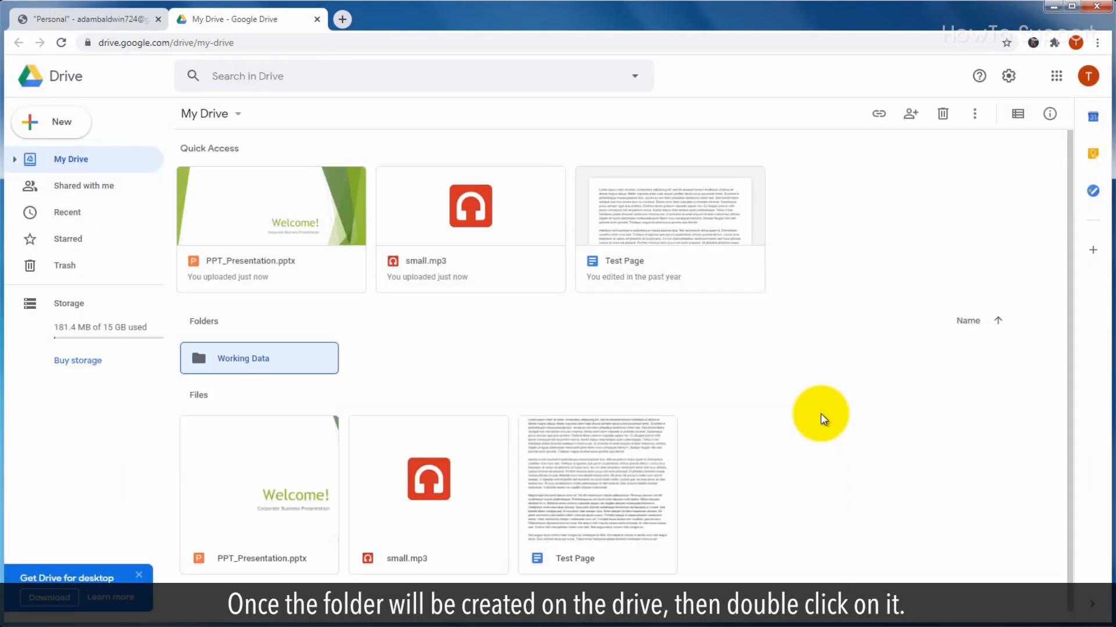
double_click(259, 358)
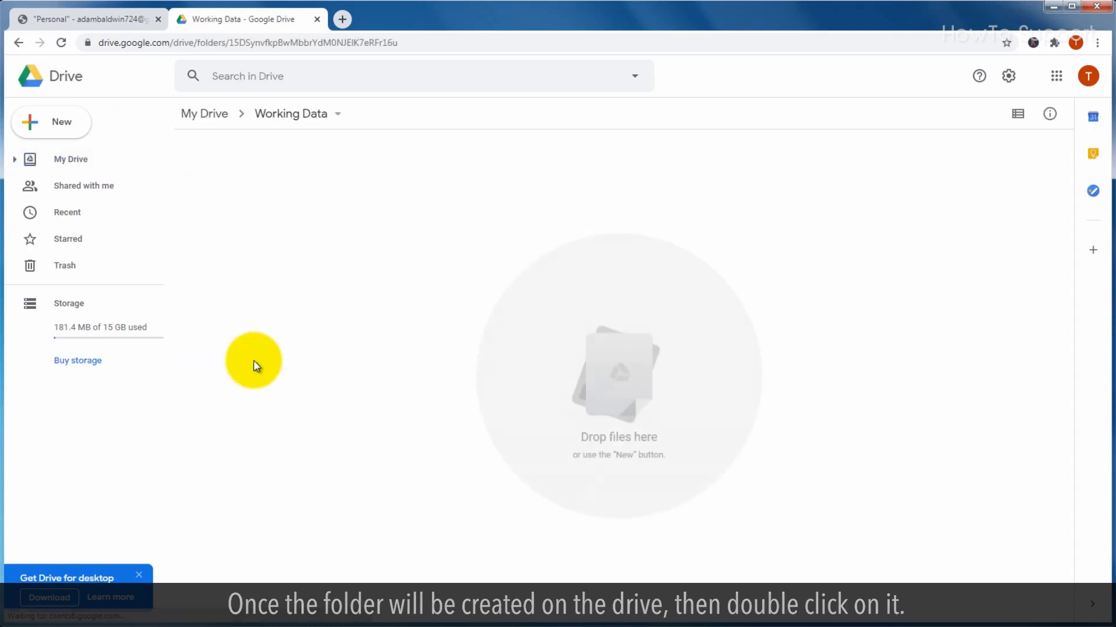
mouse_move(62, 122)
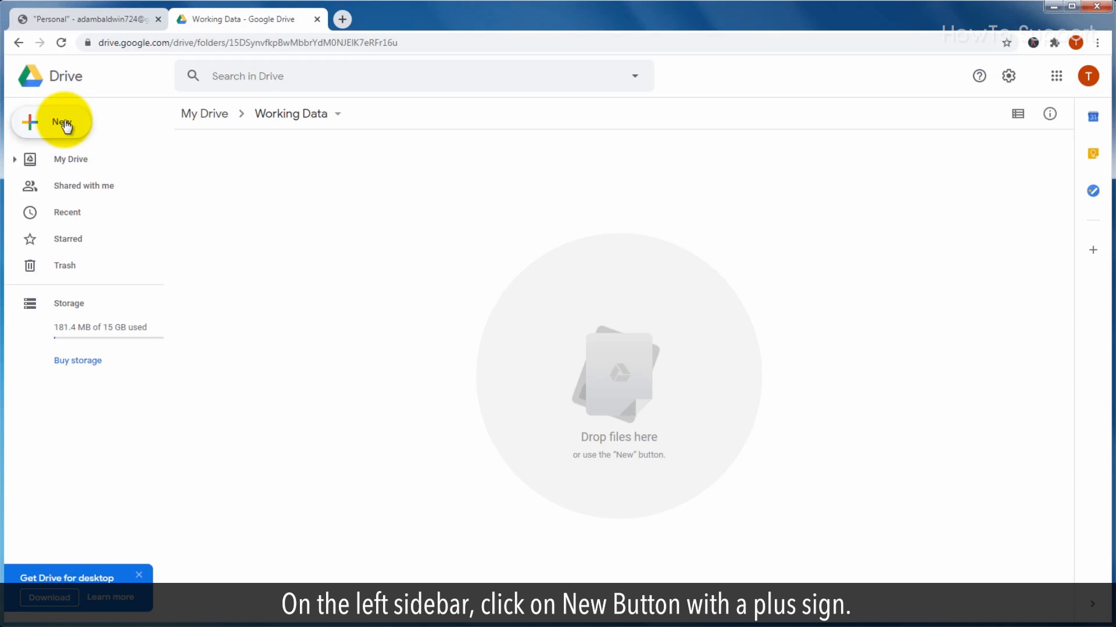
Step: Upload PPT_Presentation.pptx and small.mp3 into Working Data, then return to My Drive
left_click(51, 122)
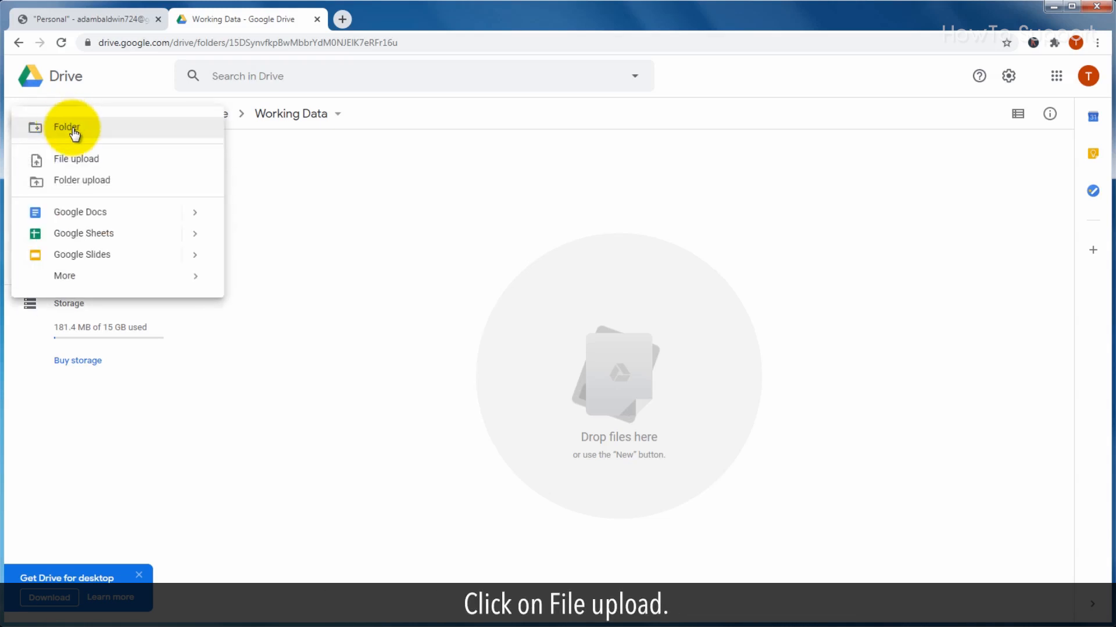
left_click(77, 159)
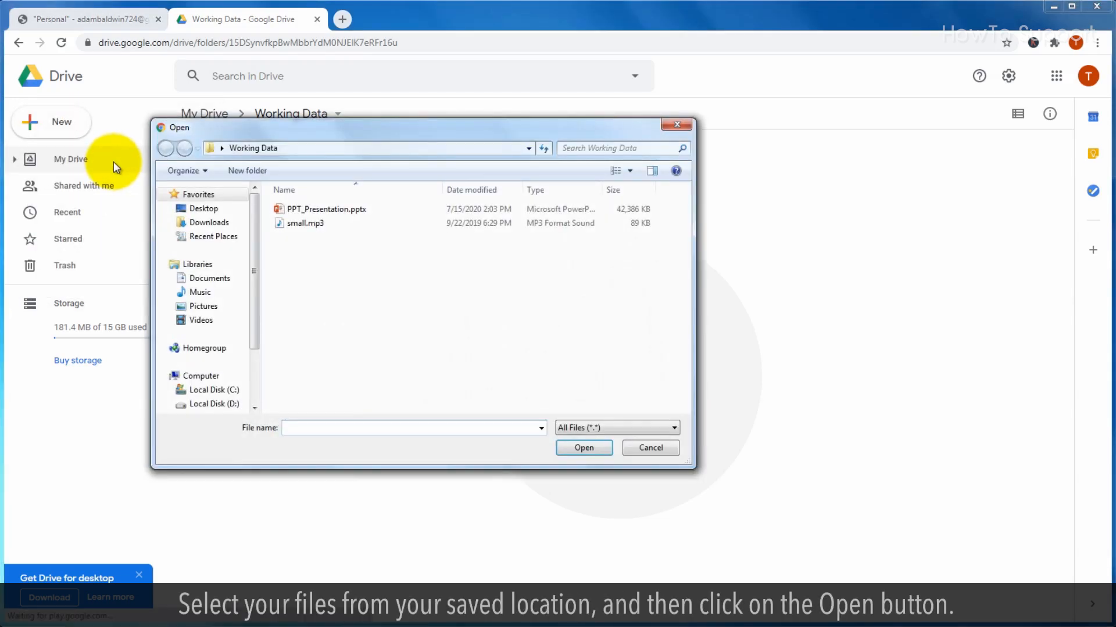
left_click(325, 208)
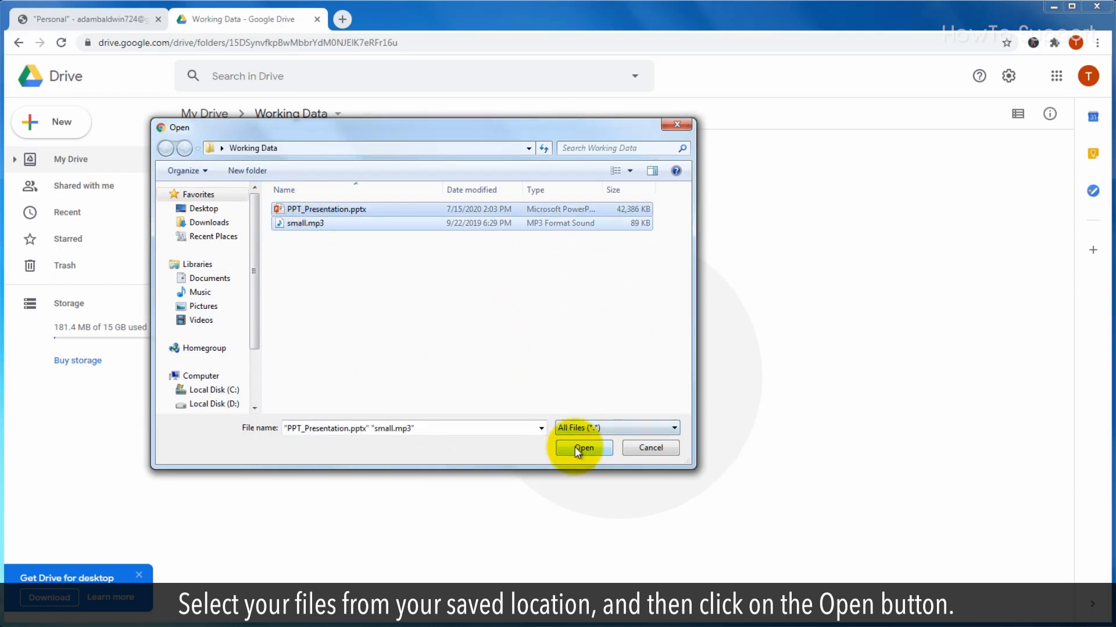
left_click(582, 447)
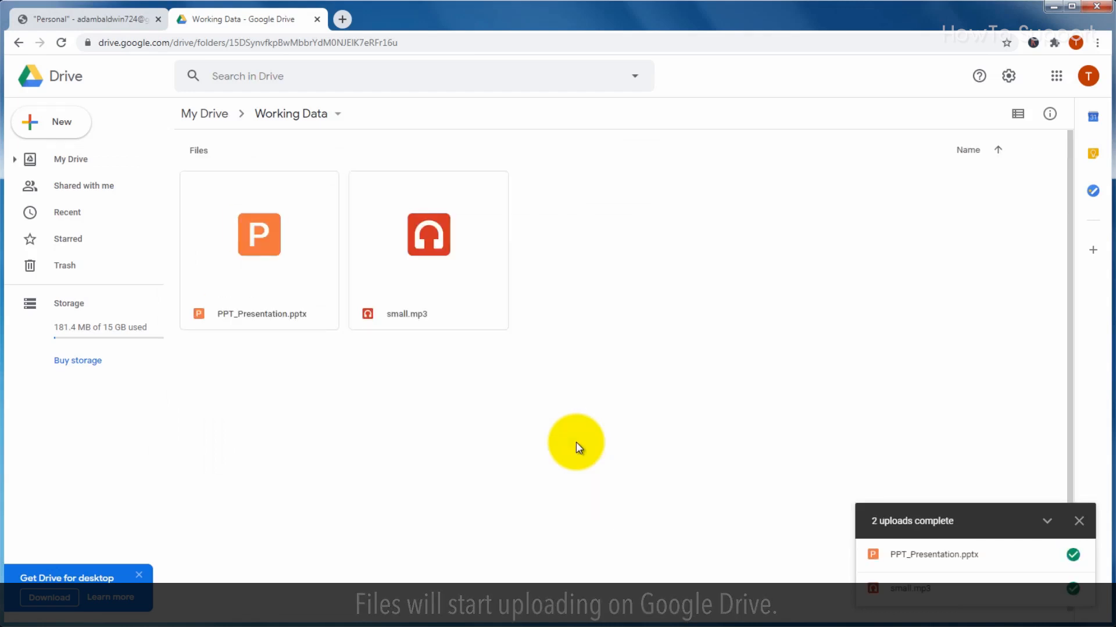
left_click(205, 114)
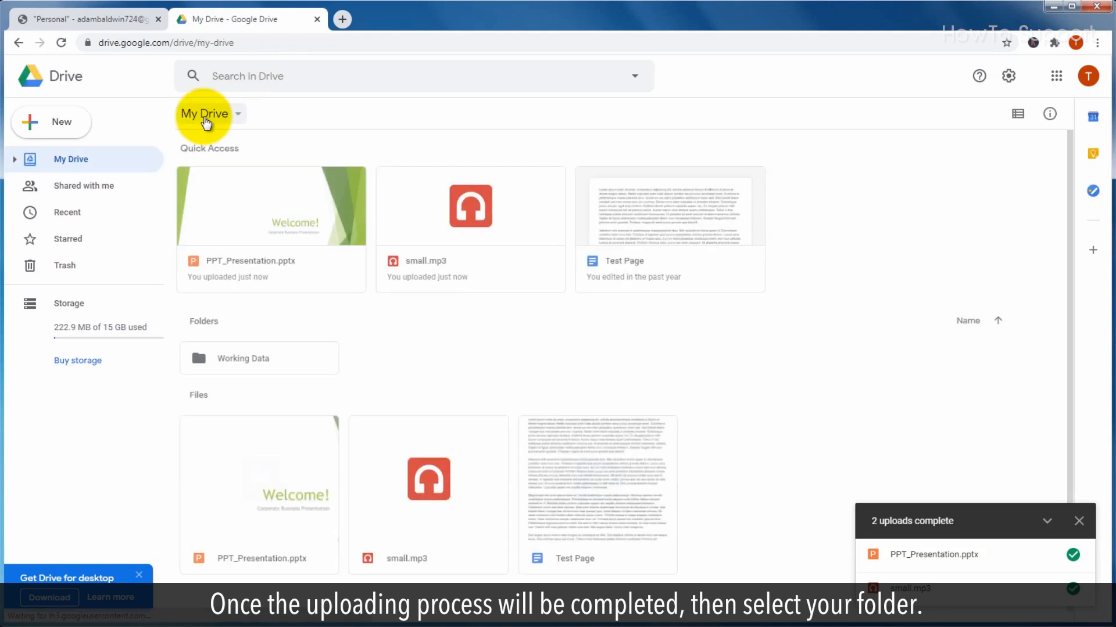
mouse_move(382, 325)
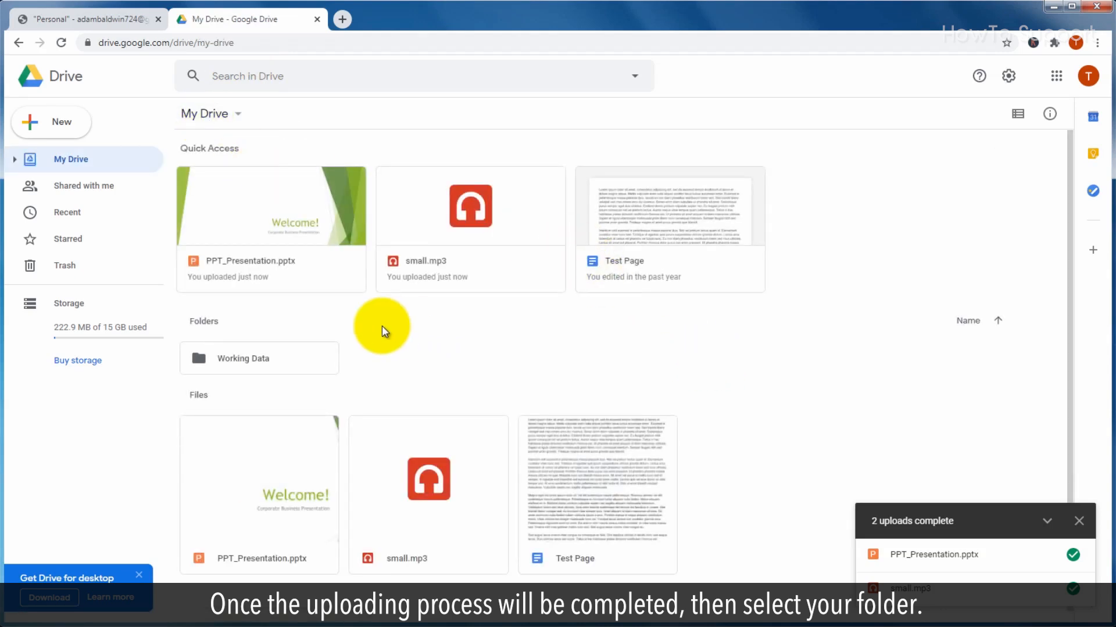
Step: Select the Working Data folder and bring up its shareable link settings
left_click(259, 358)
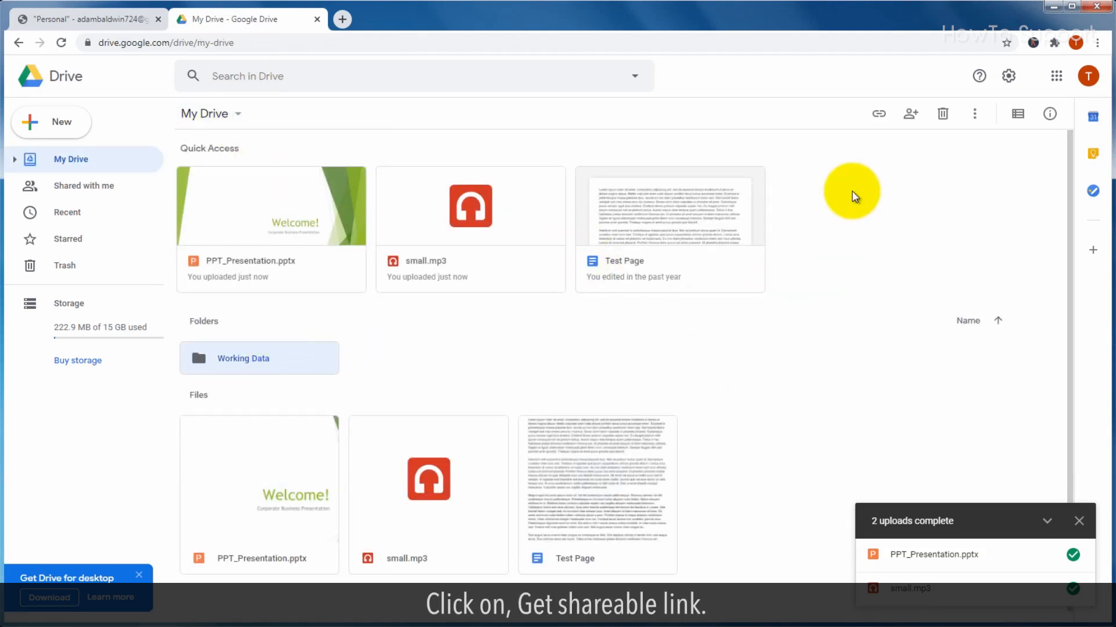
mouse_move(879, 114)
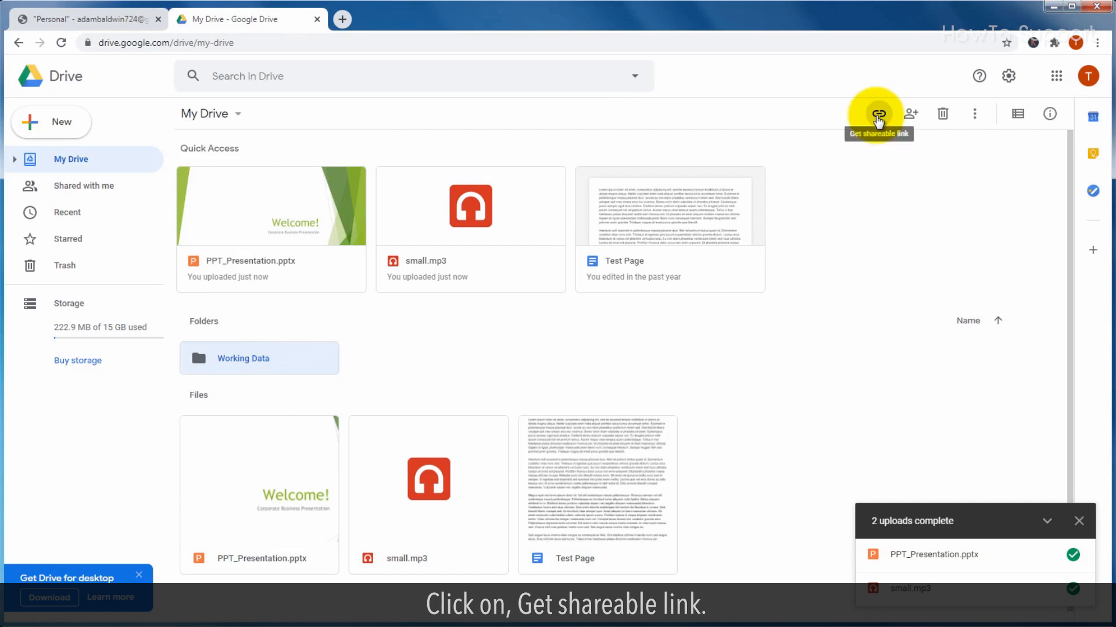
left_click(877, 114)
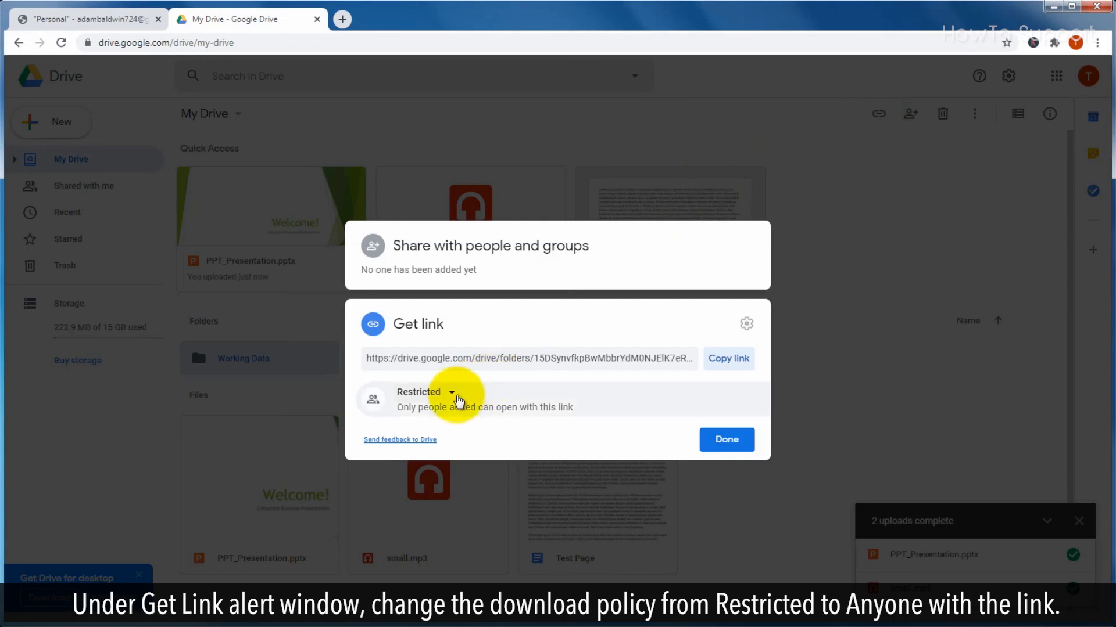
Step: Change the Working Data link access from Restricted to Anyone with the link and finish sharing
left_click(425, 392)
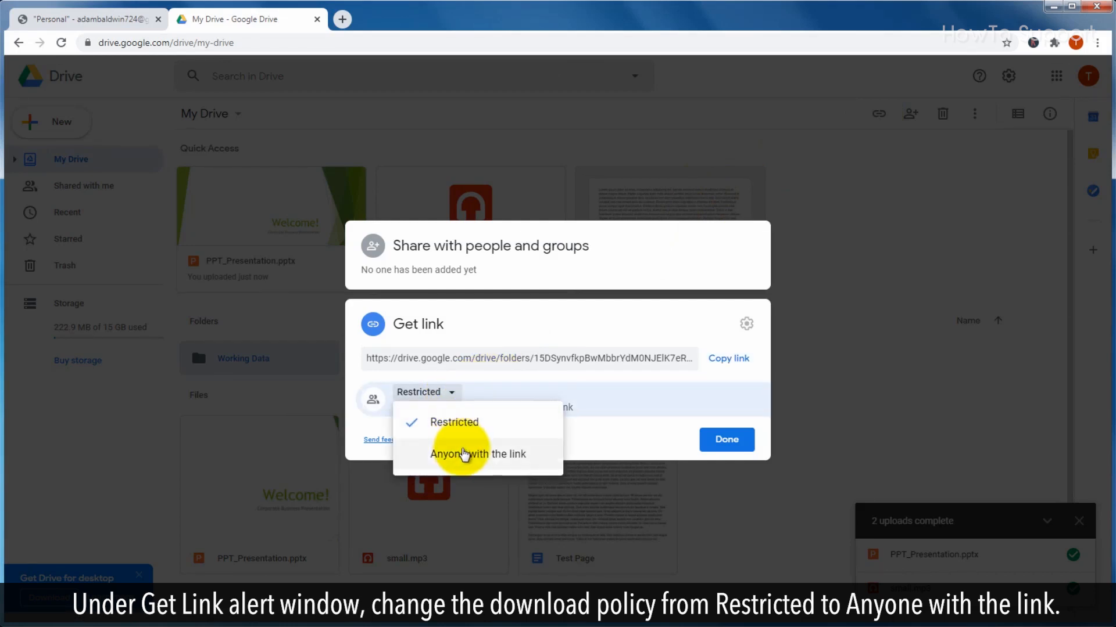
left_click(478, 454)
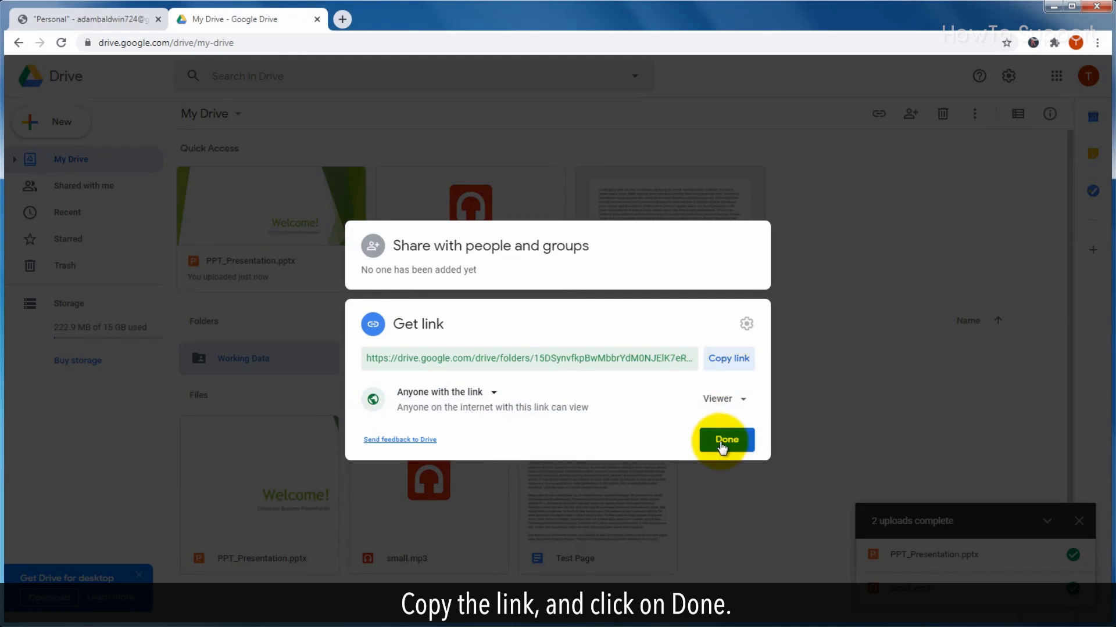
left_click(1039, 77)
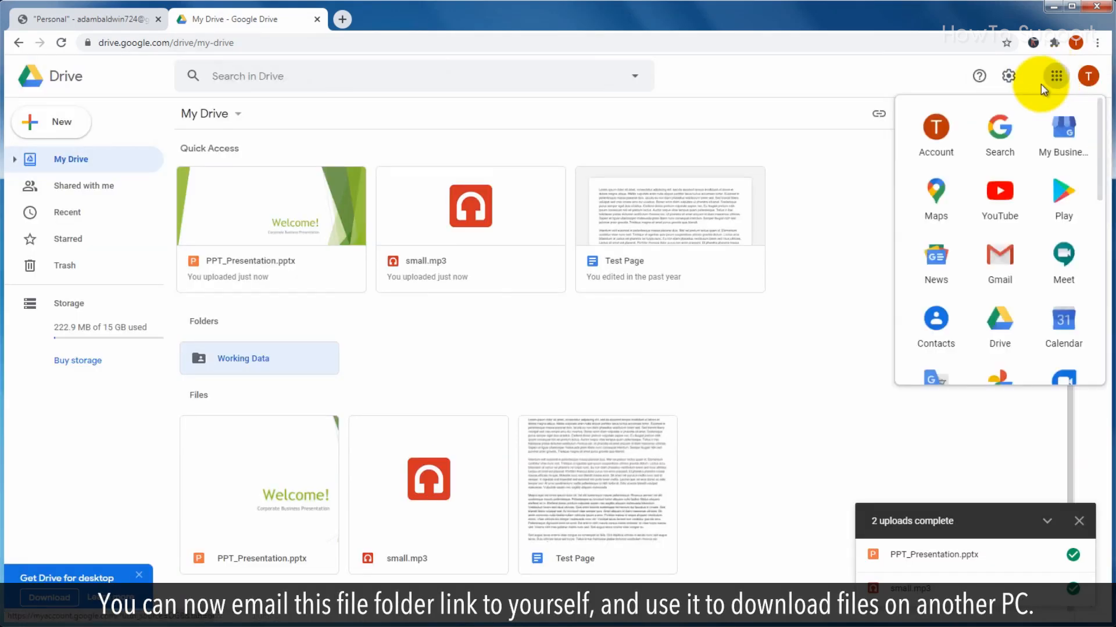